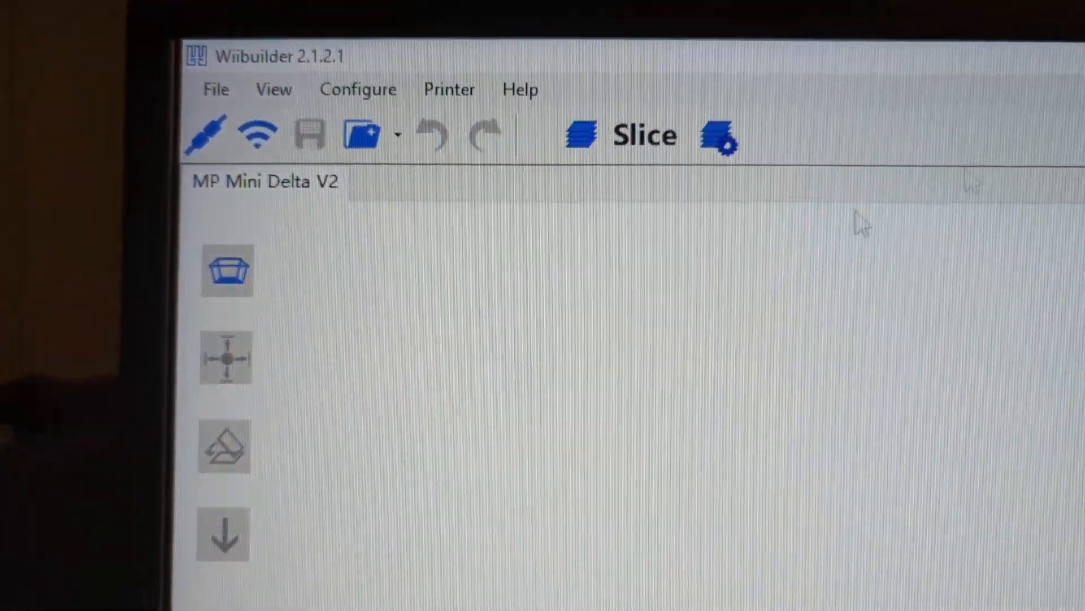
- Bring up the WLAN Connection window showing printer IP 192.168.1.82
click(257, 133)
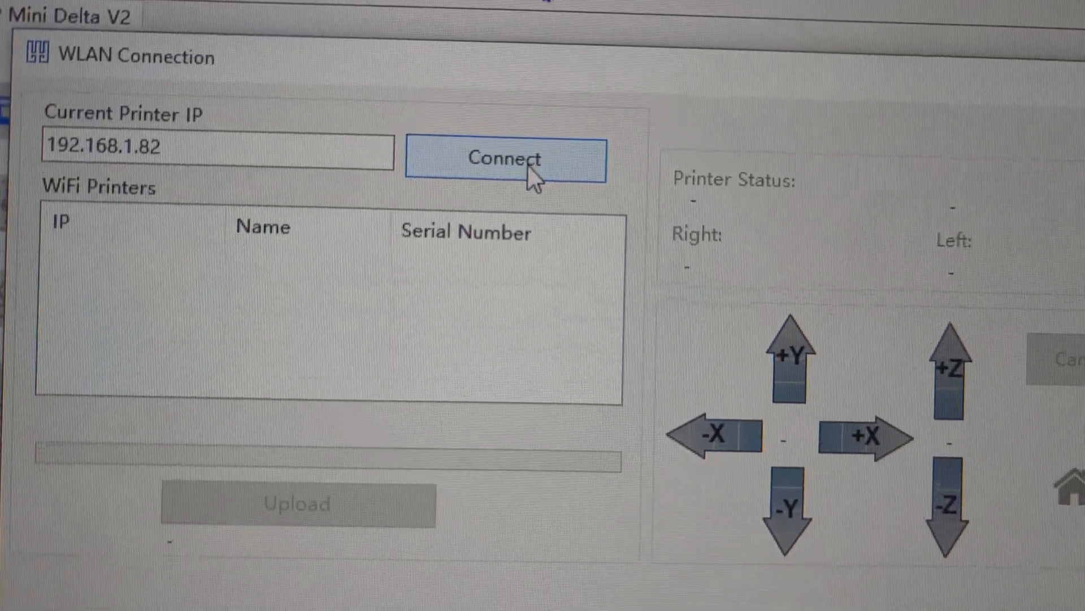
click(504, 160)
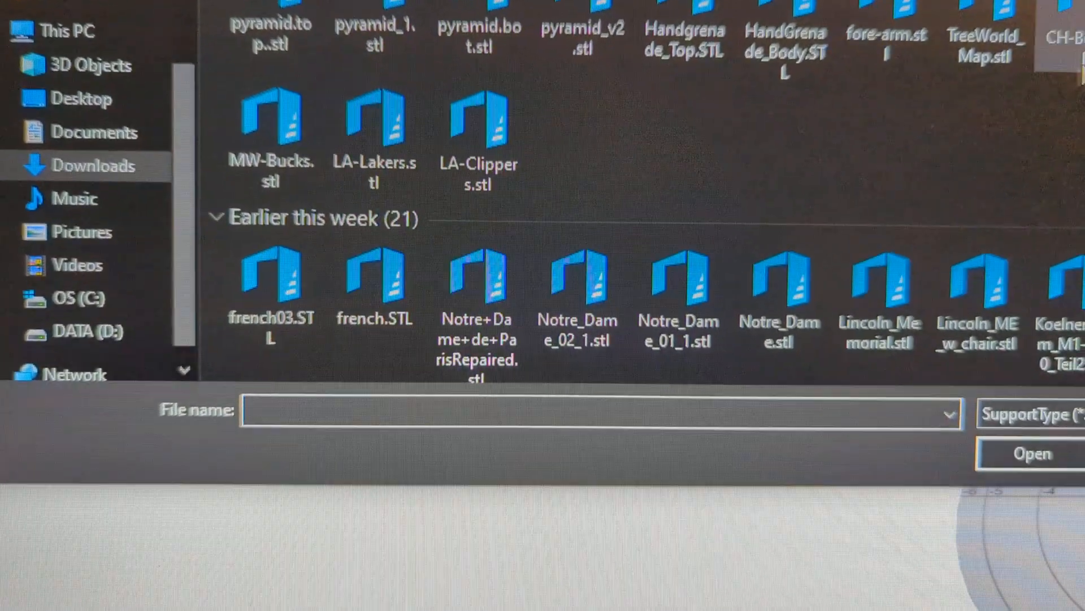
- Load GS-Warriors.stl onto the round print bed
text(GS-Warriors.stl)
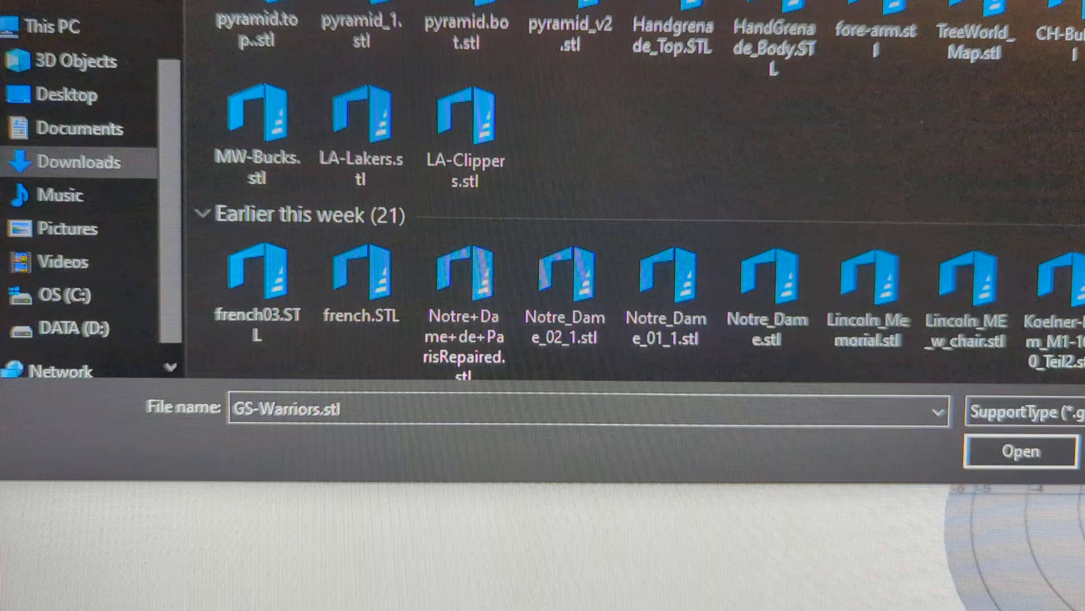
click(1019, 451)
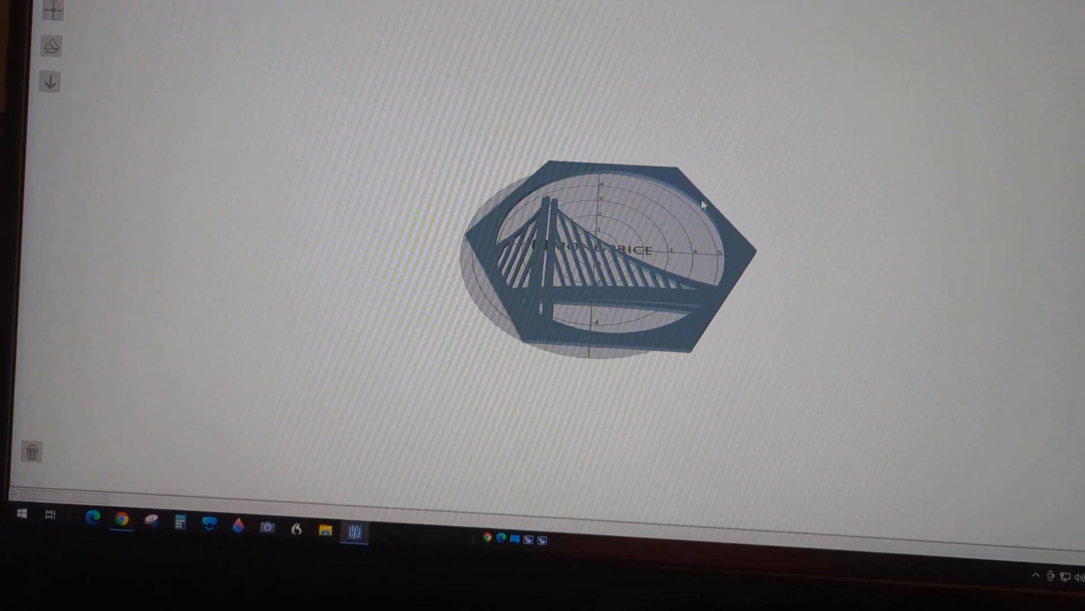
- Select the oversized Warriors logo and scale it down to fit the bed
click(610, 249)
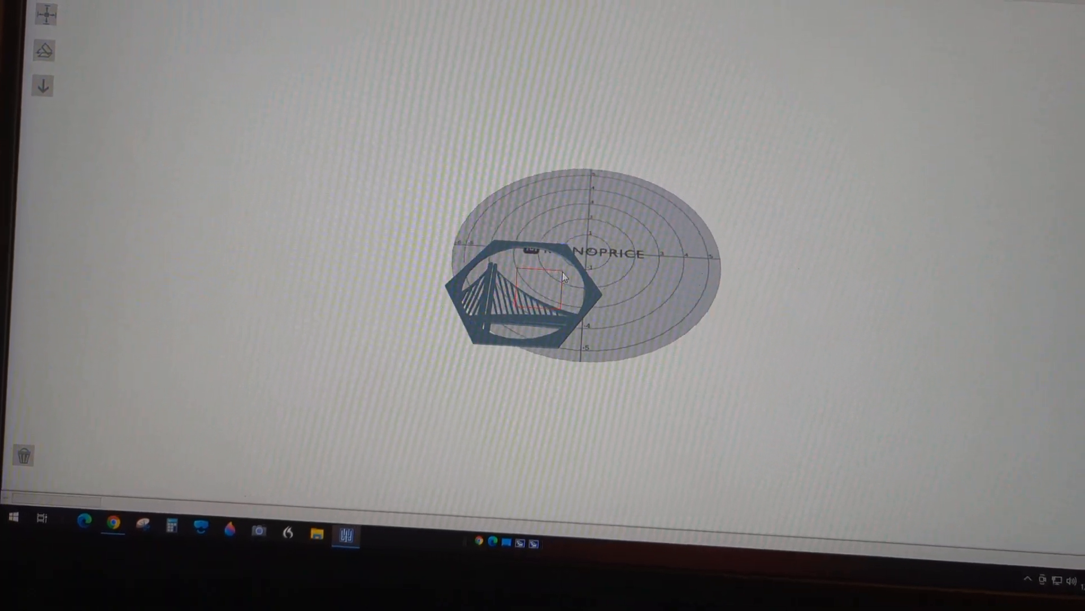
click(541, 298)
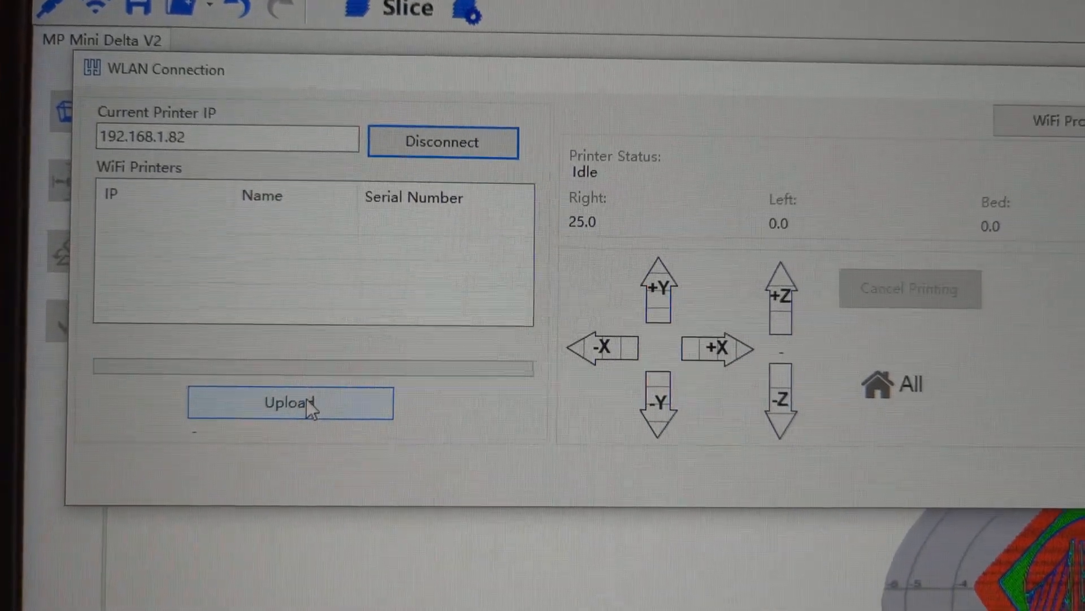
- Upload the sliced G-code to the connected MP Mini Delta V2 over WiFi
click(290, 403)
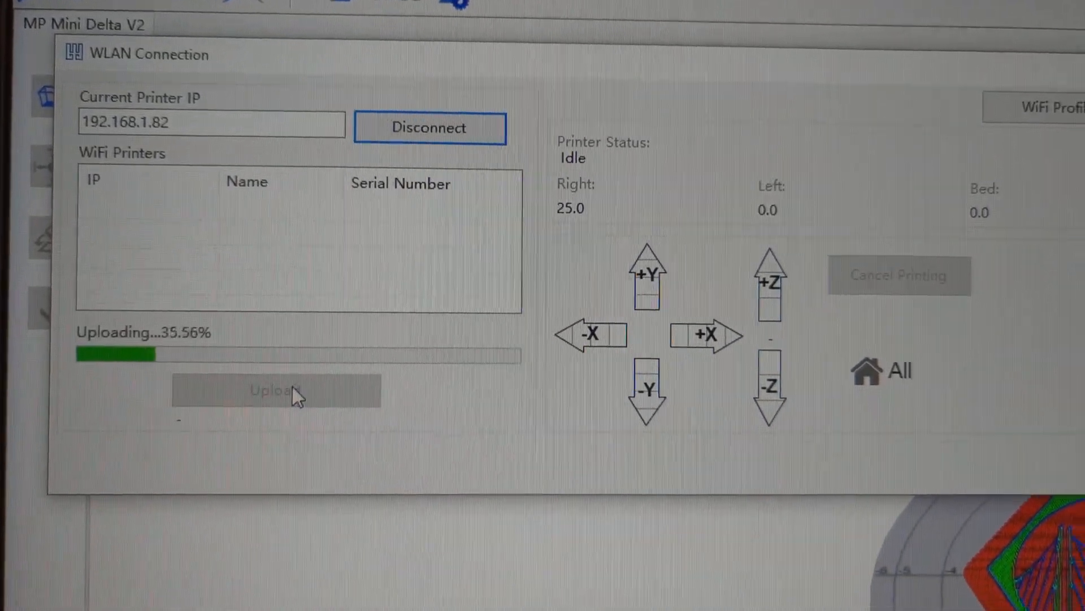